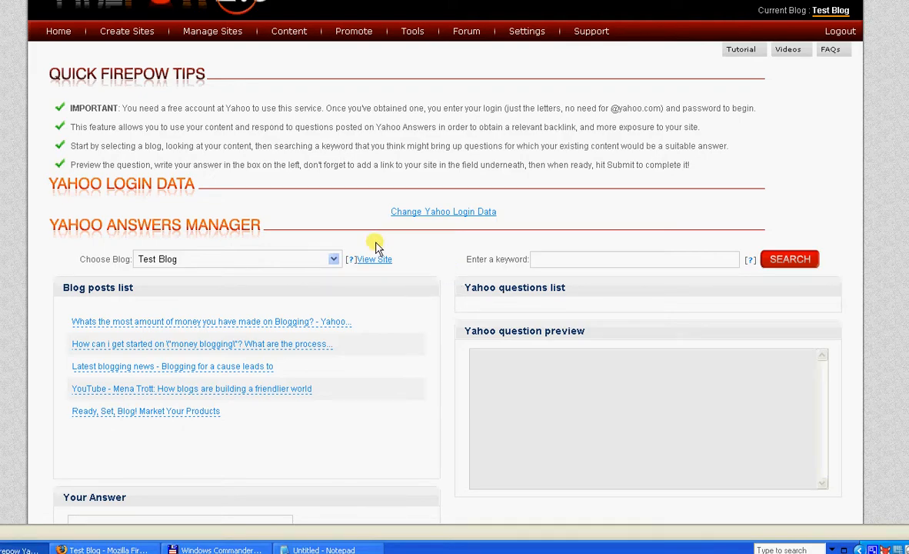
mouse_move(421, 253)
text(blogging)
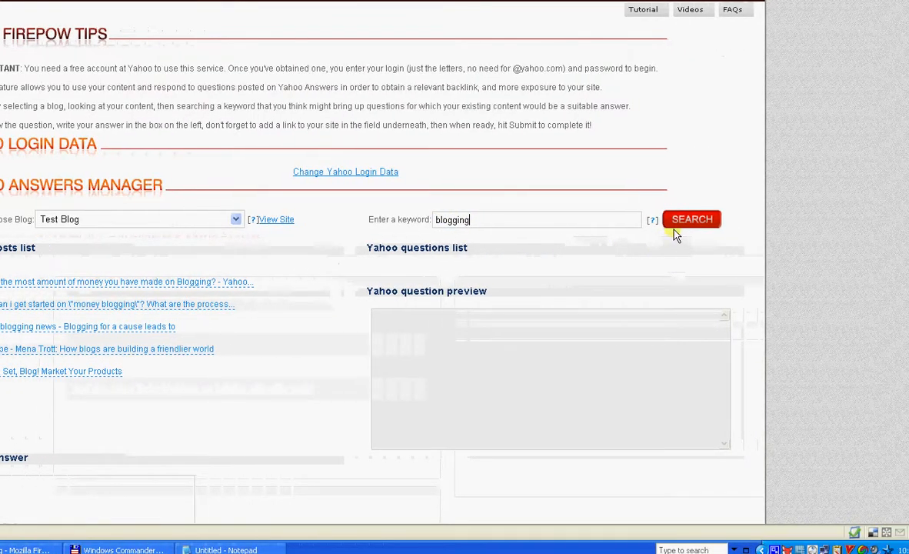
Search Yahoo Answers for blogging questions and load the 'Ready, Set, Blog!' post as the answer
click(690, 219)
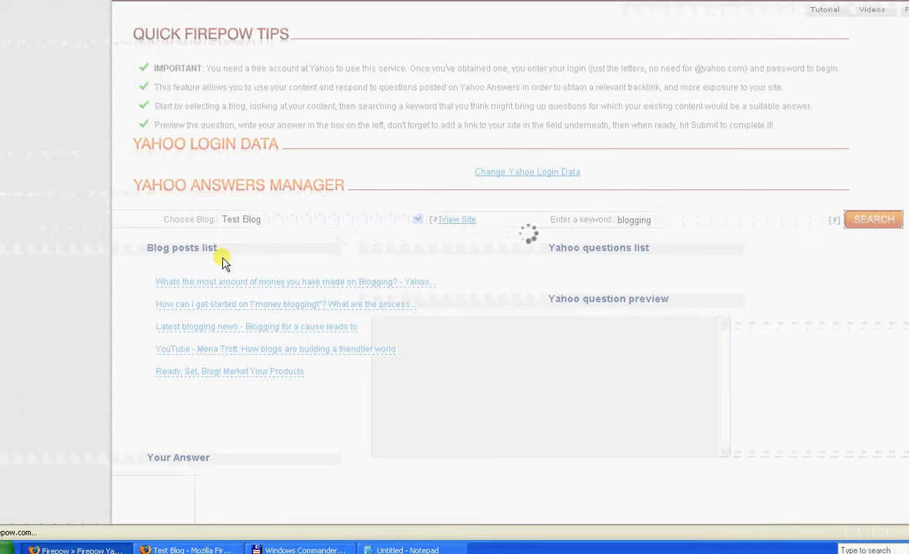
click(874, 218)
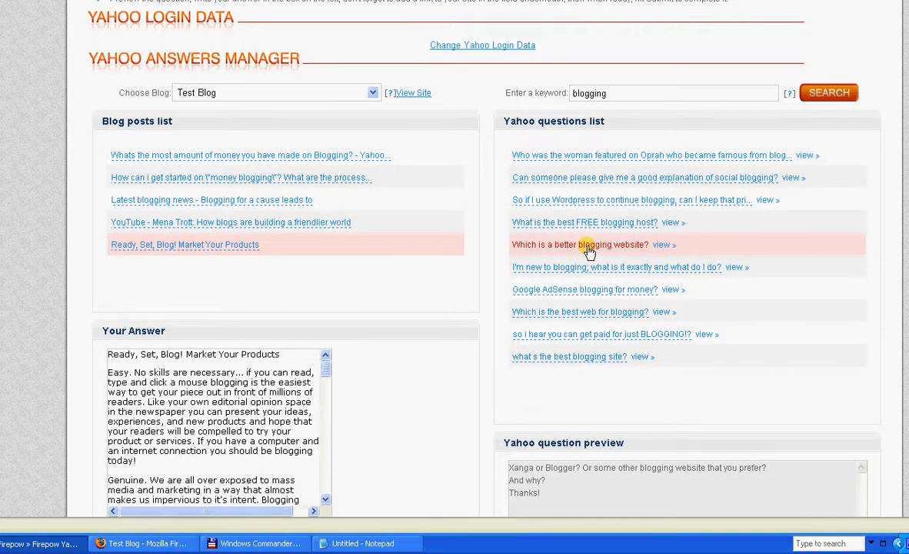
scroll(down, 3)
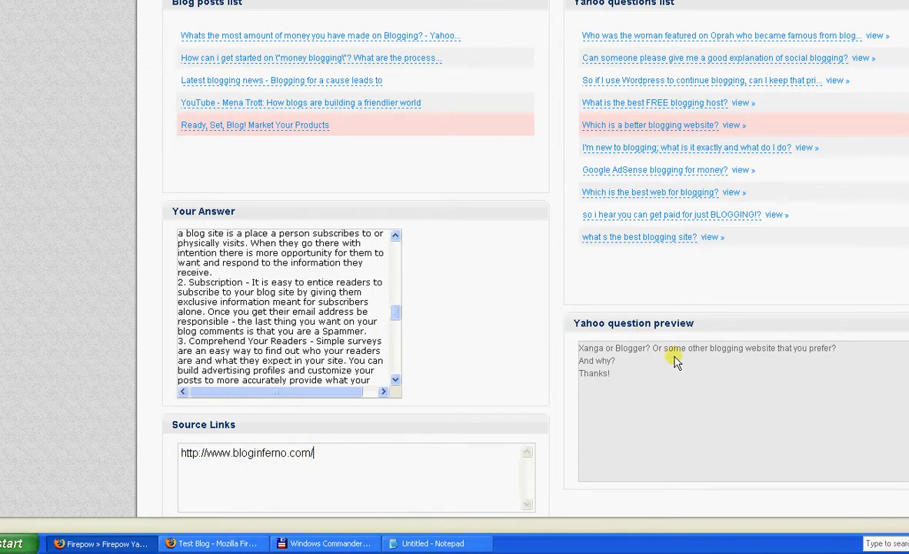
mouse_move(653, 352)
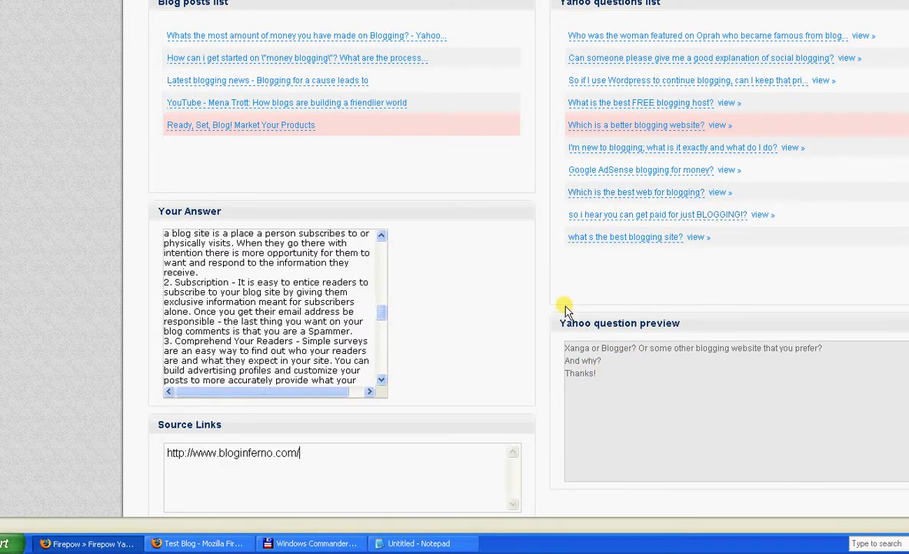
scroll(down, 3)
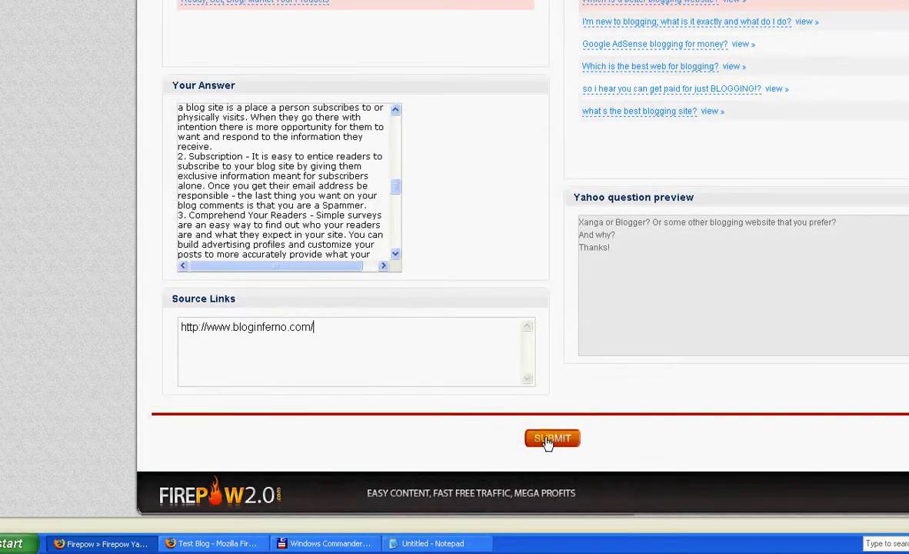
Submit the answer so the post is marked posted and the question marked answered
click(552, 436)
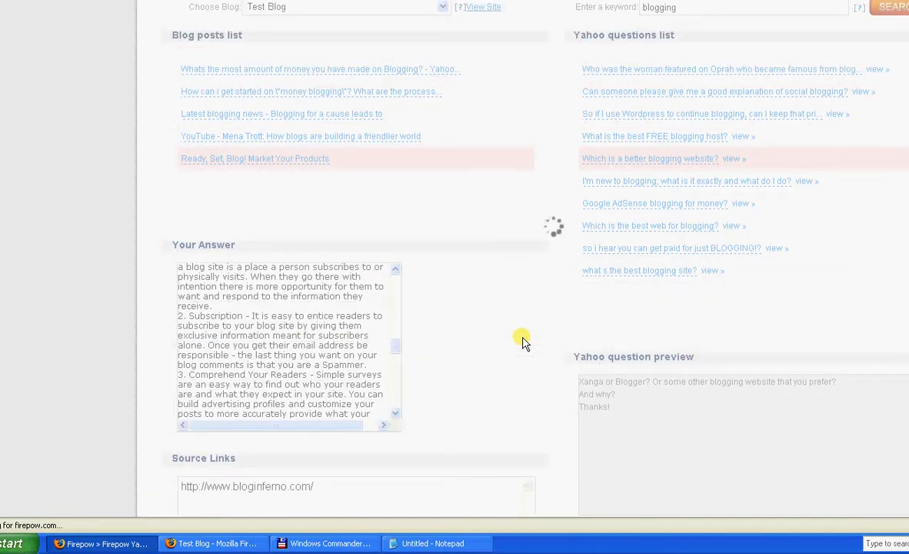
click(521, 342)
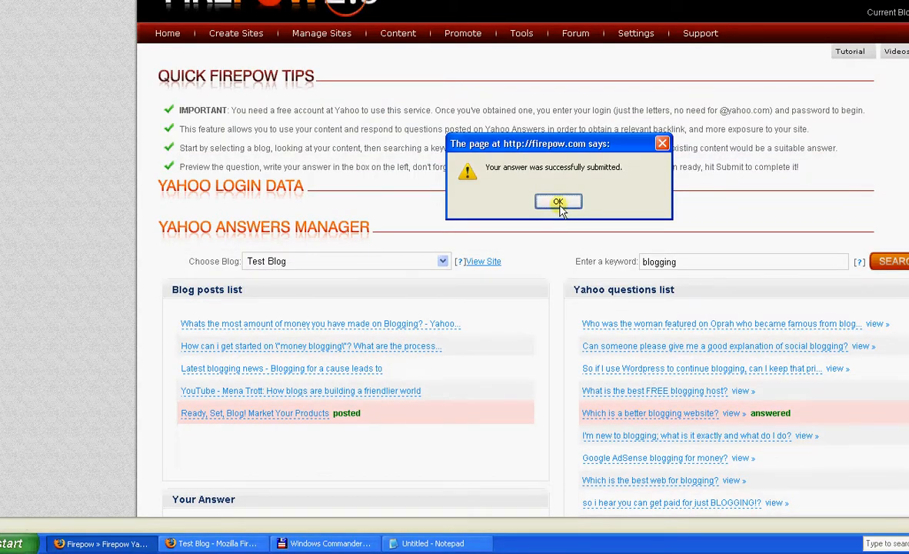
click(557, 202)
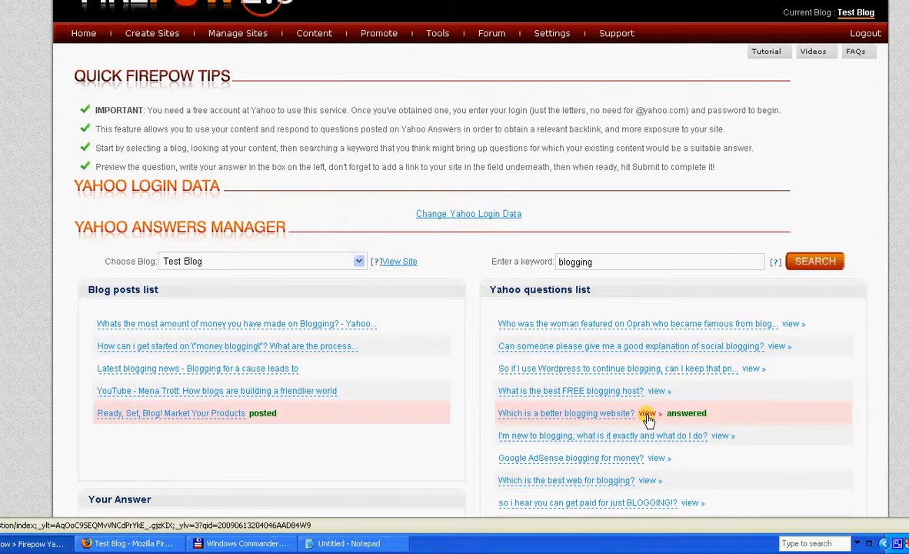
View the answered question on Yahoo Answers and scroll to the submitted blog-post answer
click(646, 412)
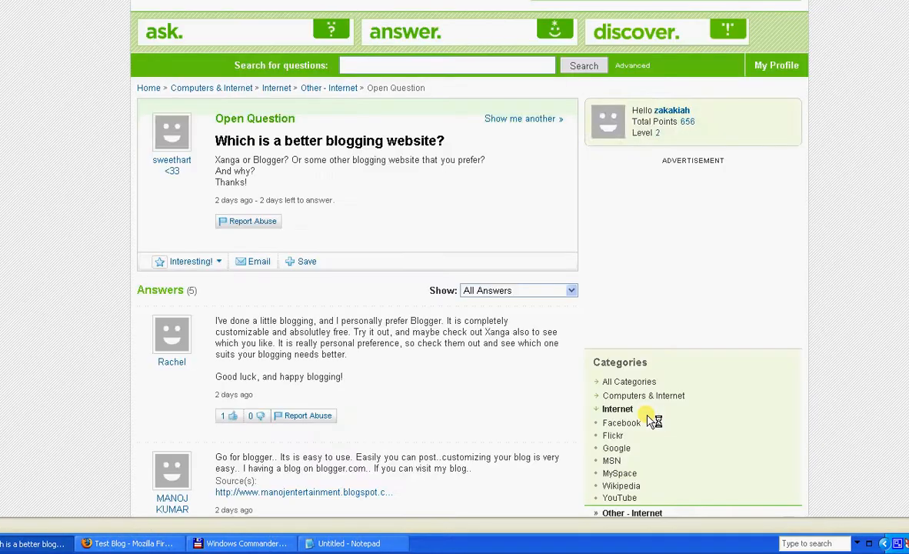
scroll(down, 3)
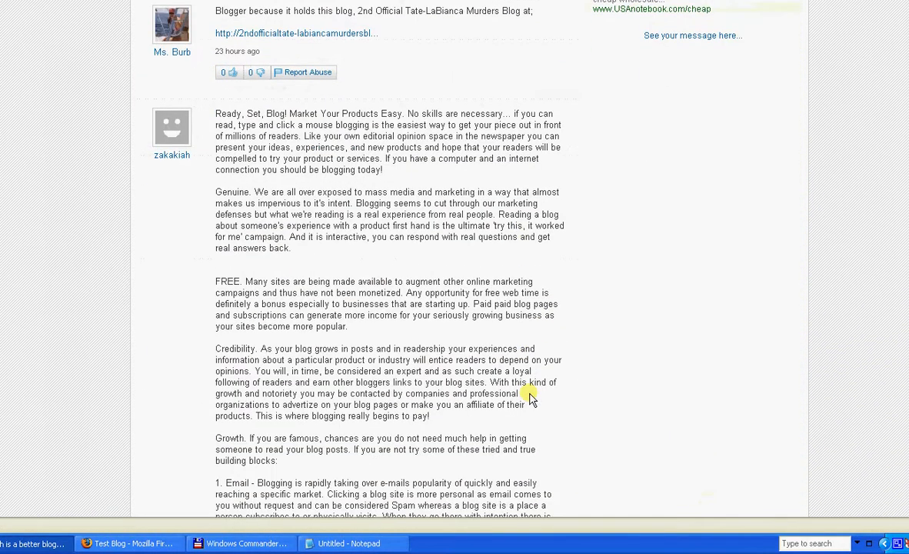
scroll(down, 3)
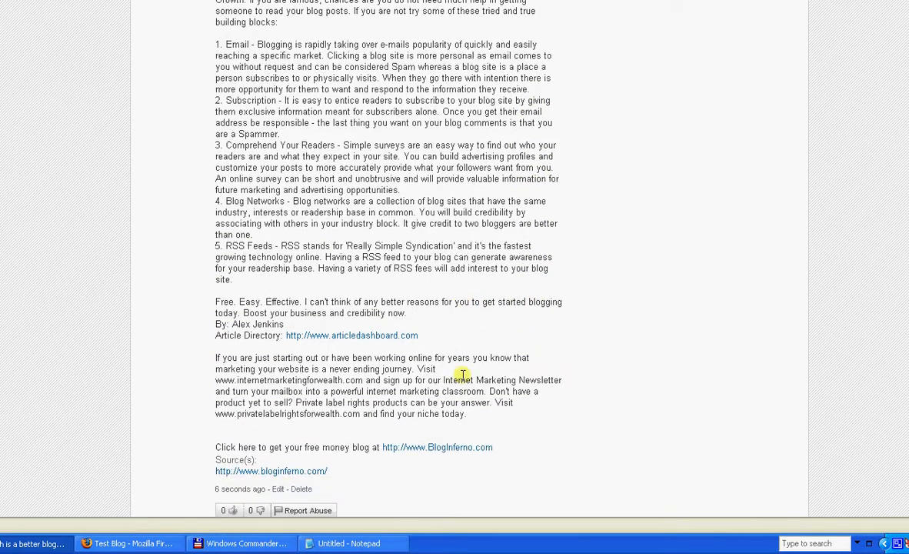
scroll(down, 3)
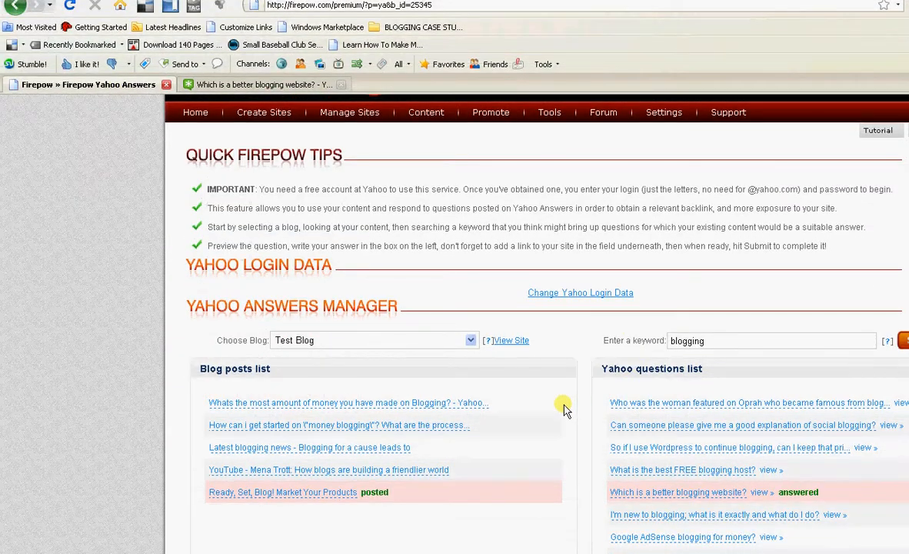
Scroll through Firepow's Yahoo Answers Manager showing the posted post and answered question
scroll(down, 3)
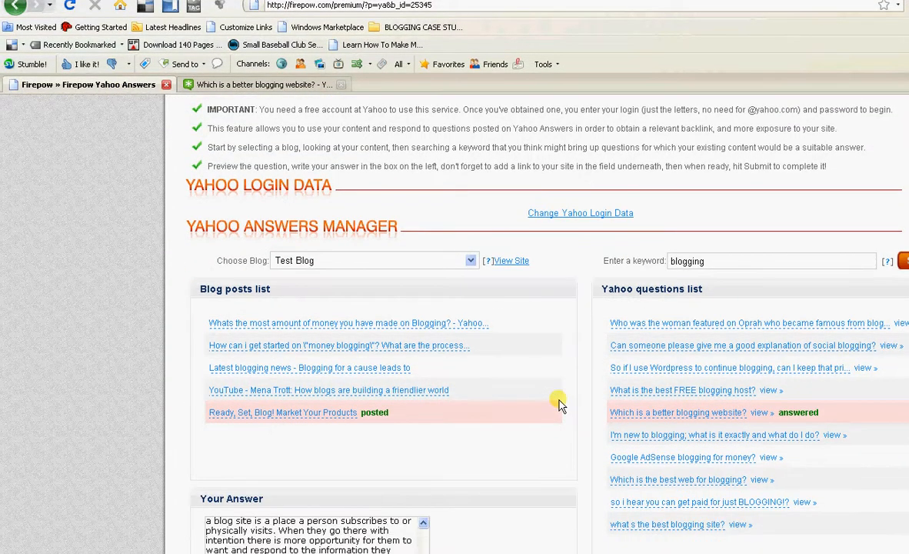
mouse_move(544, 406)
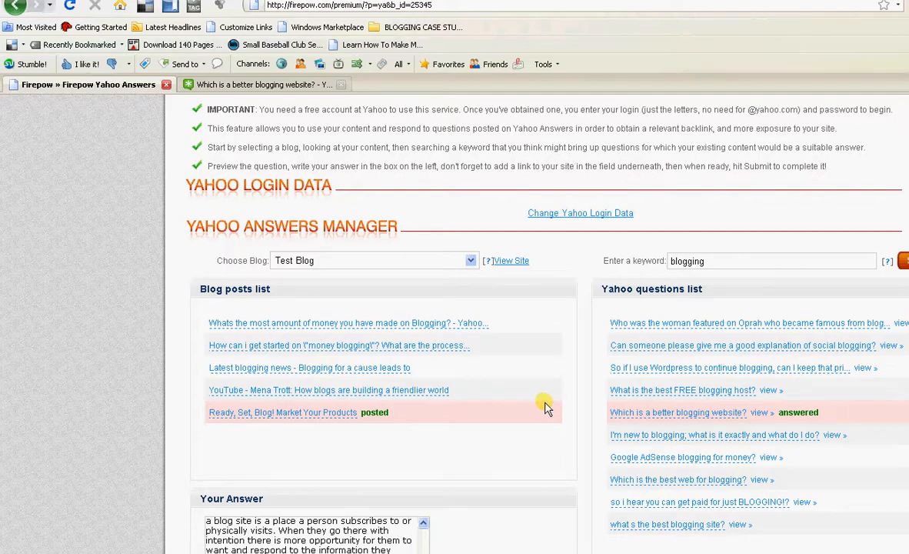
scroll(down, 3)
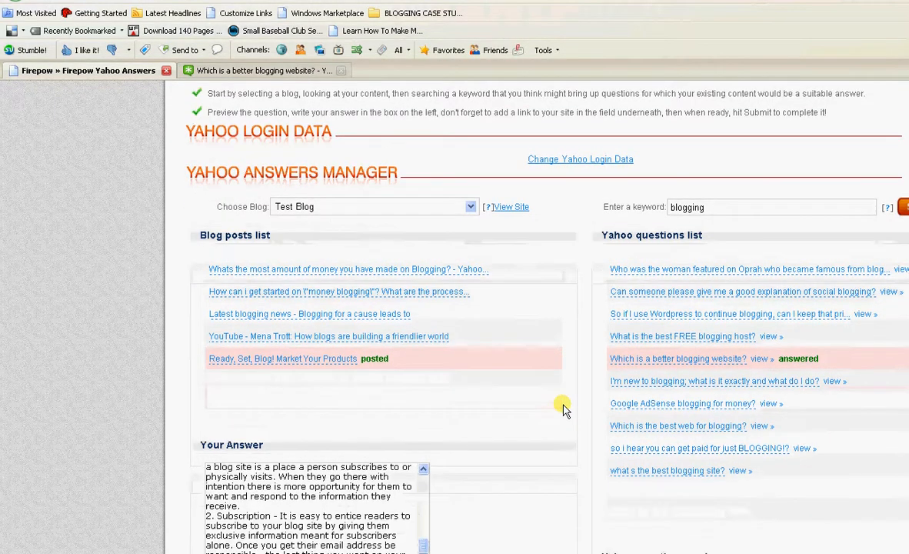
scroll(down, 3)
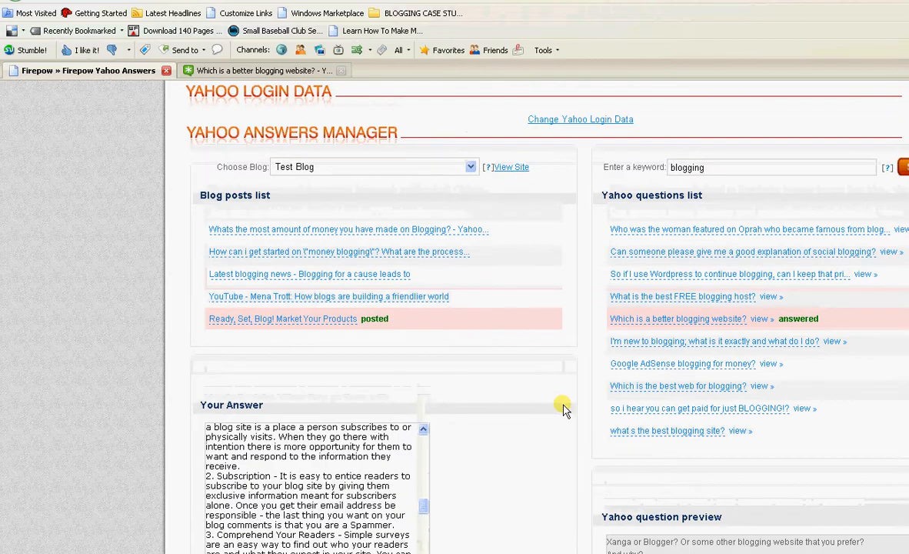